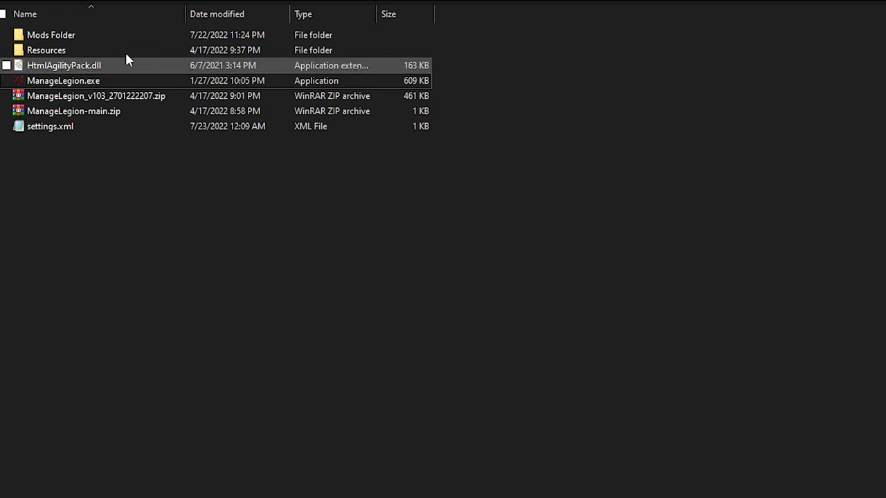
mouse_move(131, 38)
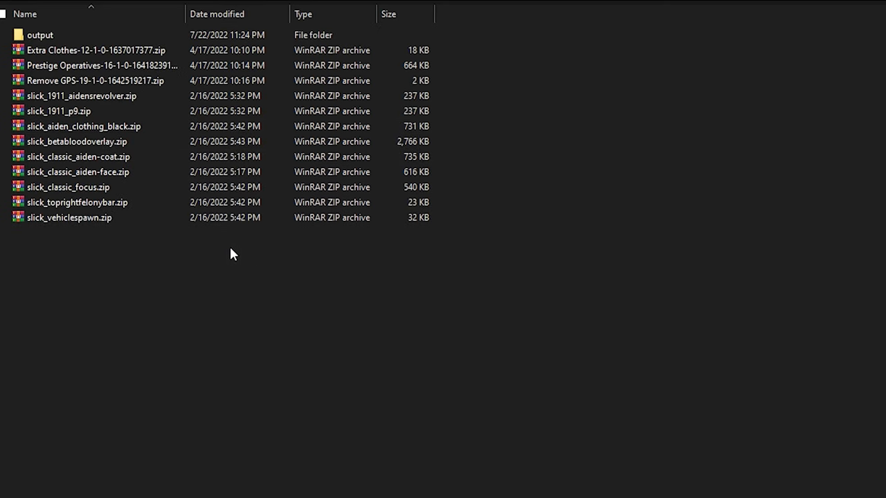
- Launch ManageLegion.exe from its folder and show the Data settings with the Mods Folder path
click(69, 218)
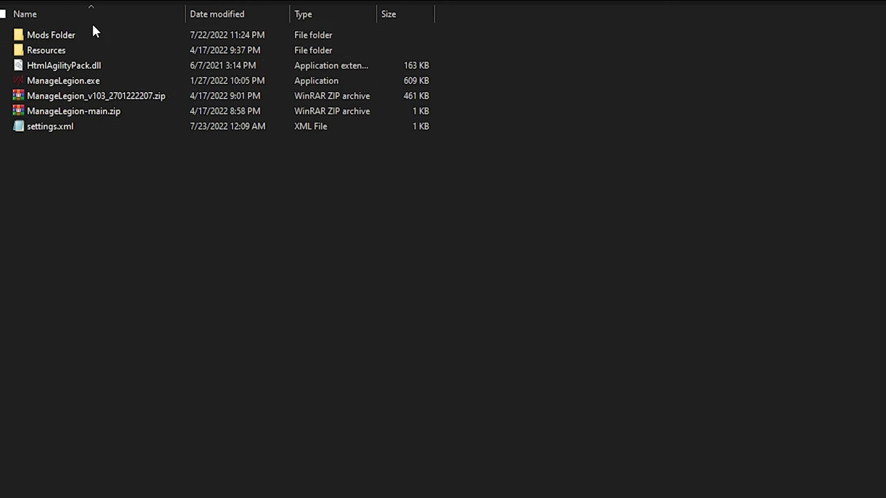
click(64, 81)
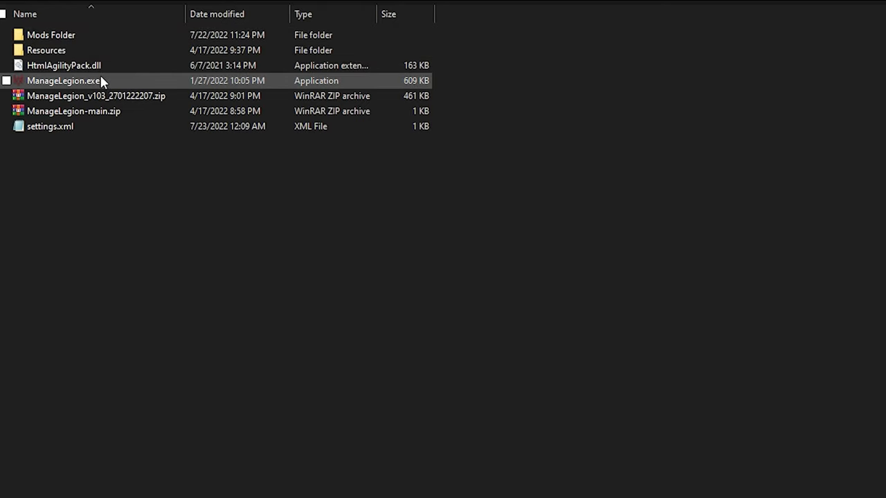
double_click(64, 80)
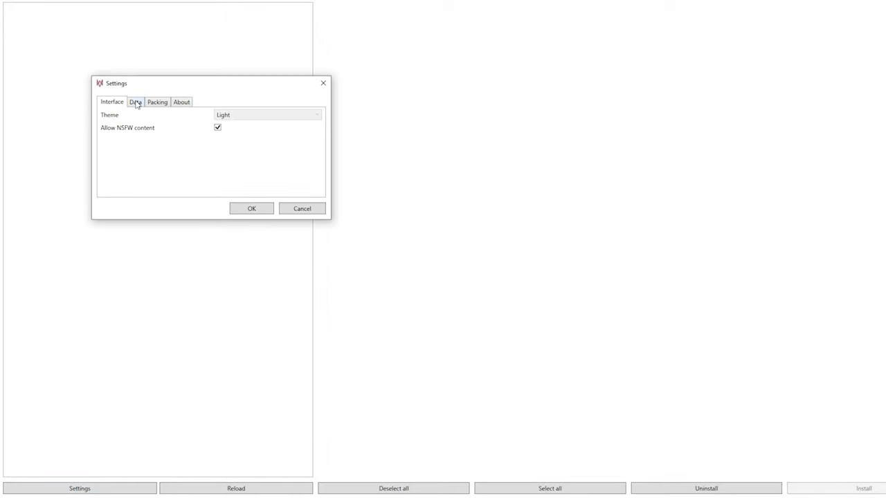
click(136, 103)
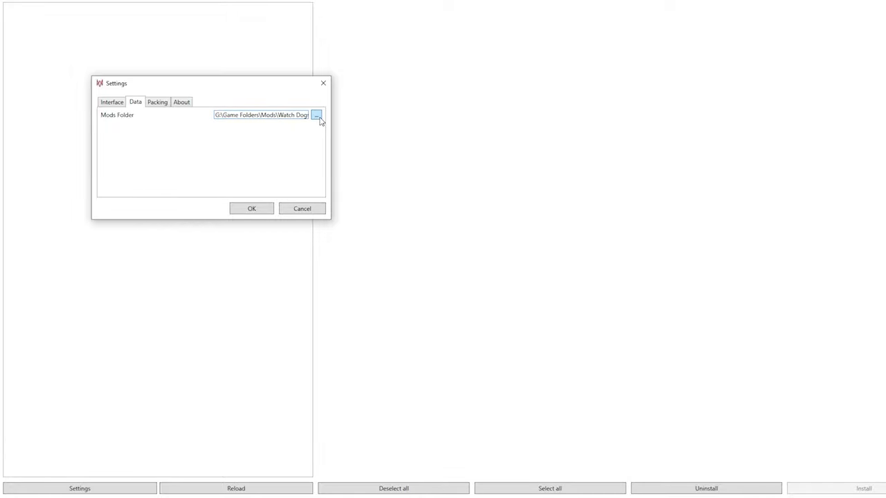
- Browse for a different Mods Folder via the '...' button
click(315, 114)
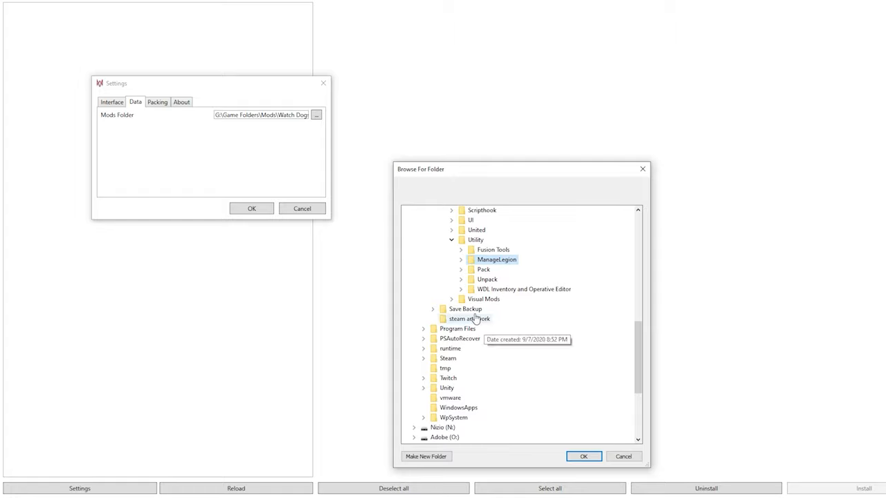
mouse_move(329, 163)
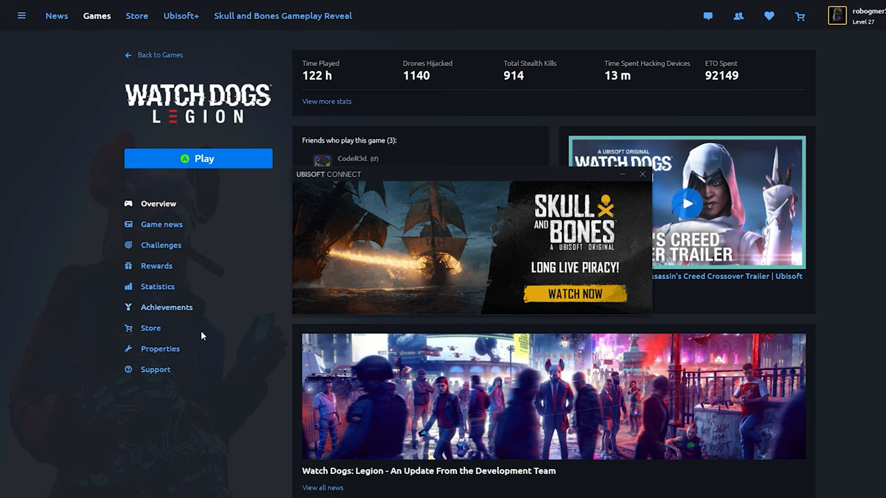
- Show Watch Dogs: Legion's install folder from its Ubisoft Connect properties
click(161, 349)
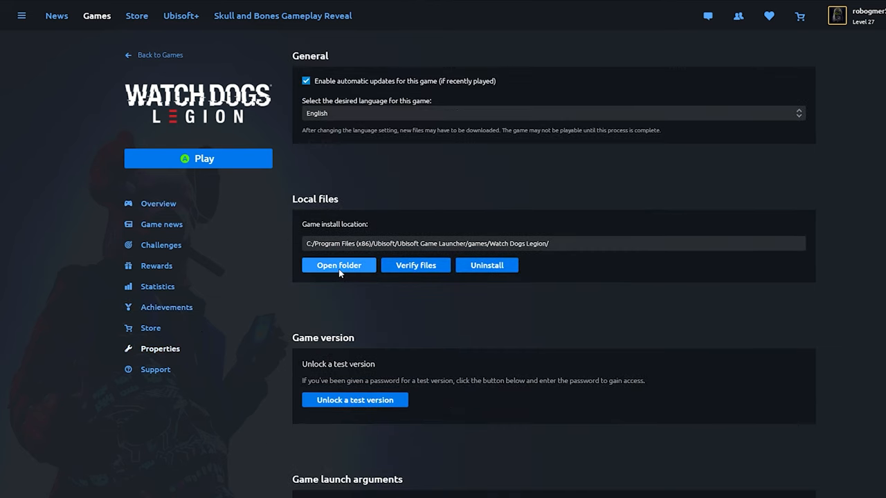
click(338, 266)
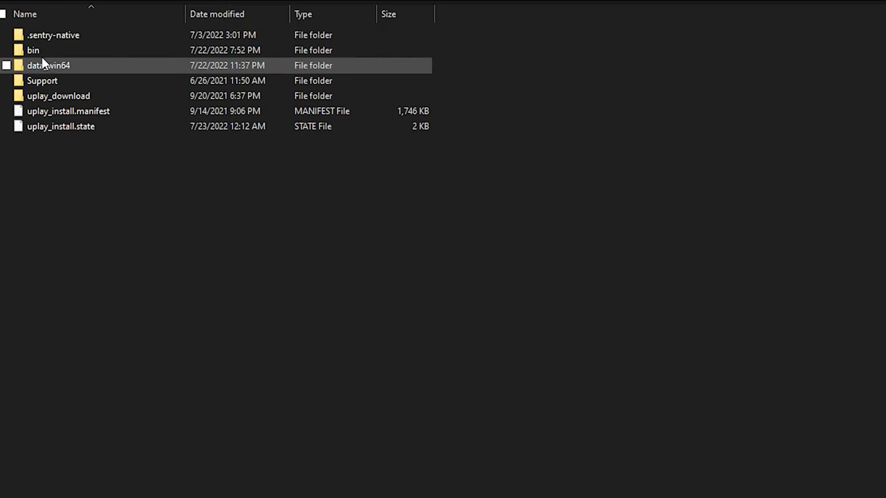
- Enter the game's bin folder holding WatchDogsLegion.exe
double_click(48, 65)
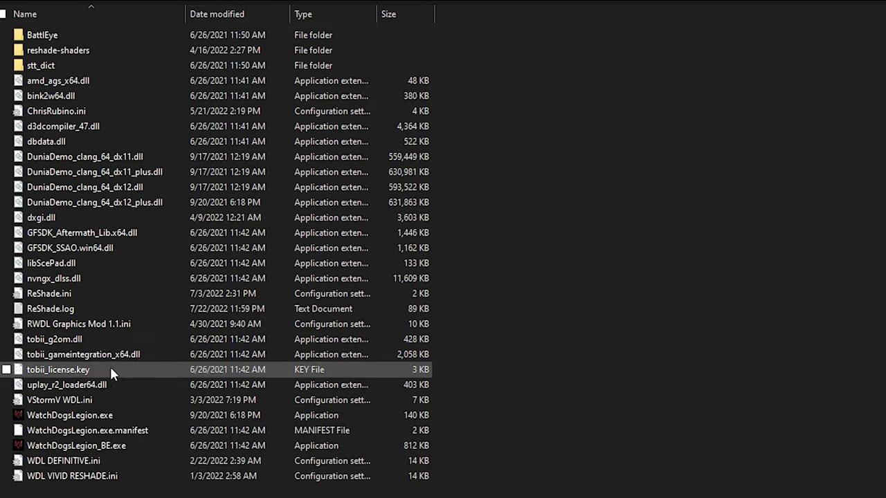
mouse_move(87, 429)
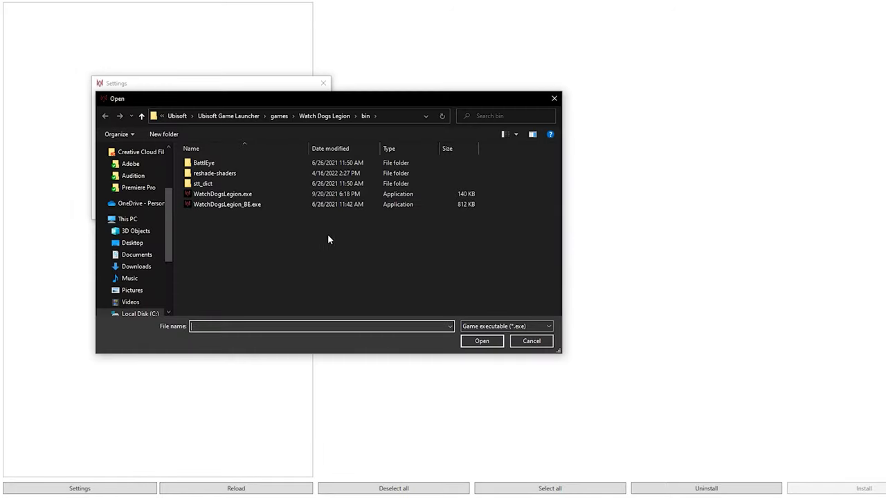
- Choose WatchDogsLegion.exe as the game executable and confirm it
click(222, 194)
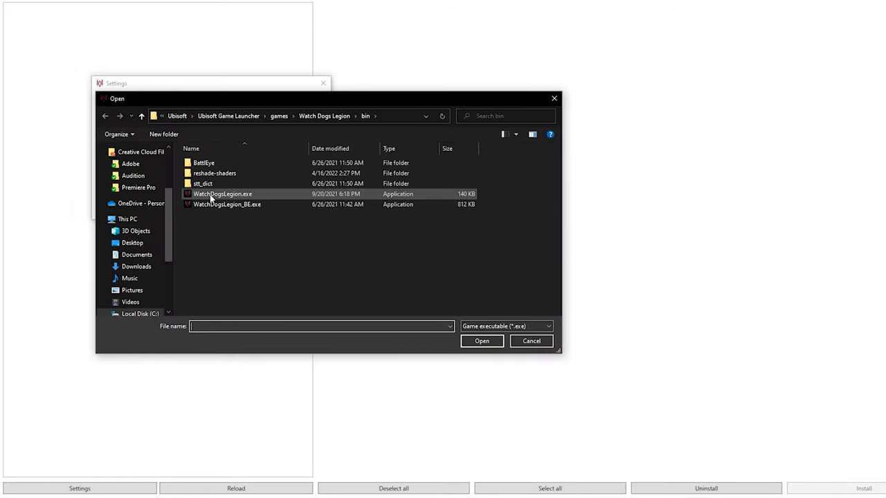
mouse_move(227, 205)
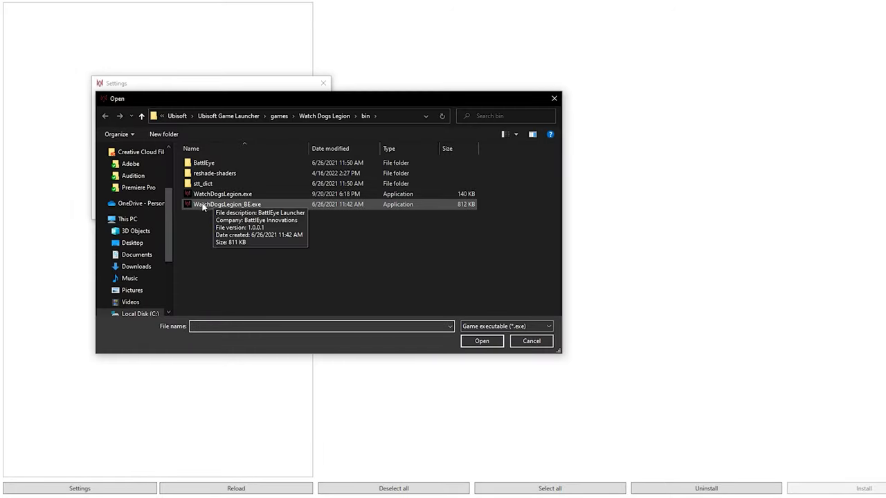
click(222, 194)
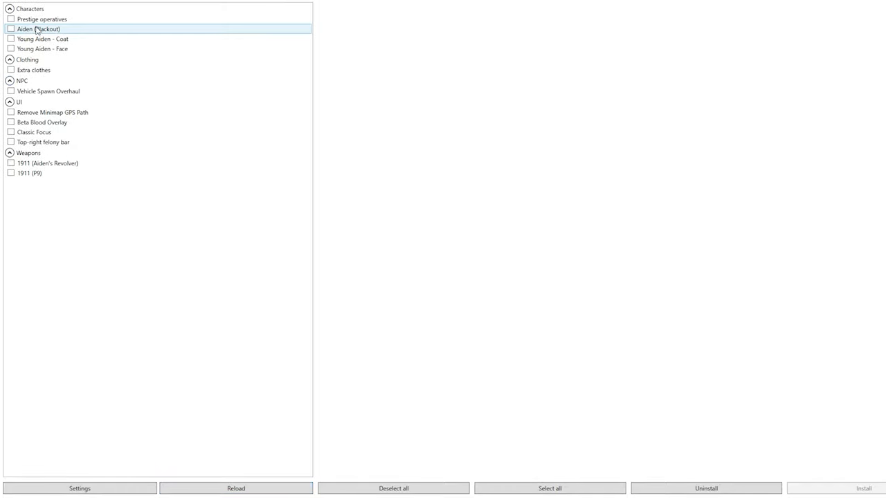
- Tick Prestige operatives and Extra clothes in the mod list and start installing them
click(42, 20)
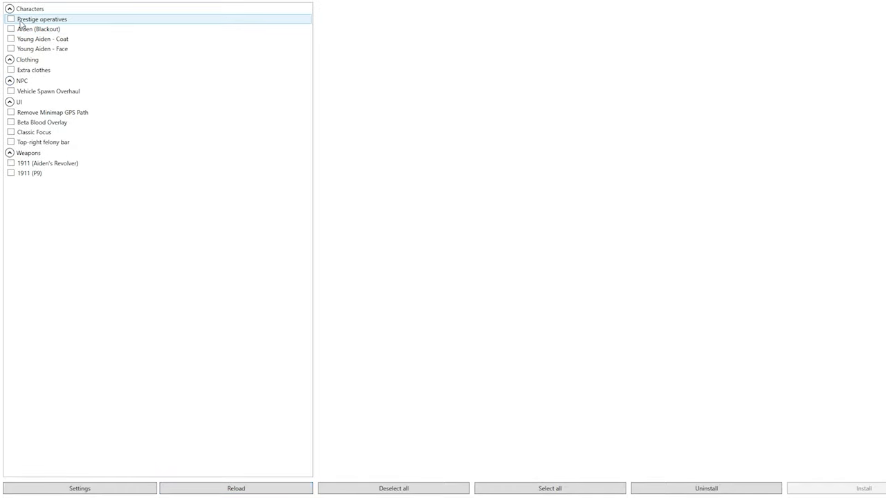
click(38, 28)
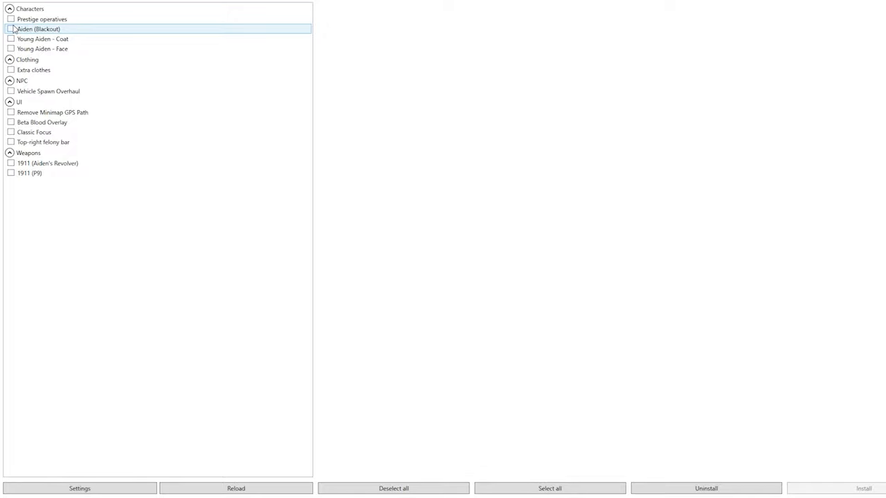
click(41, 19)
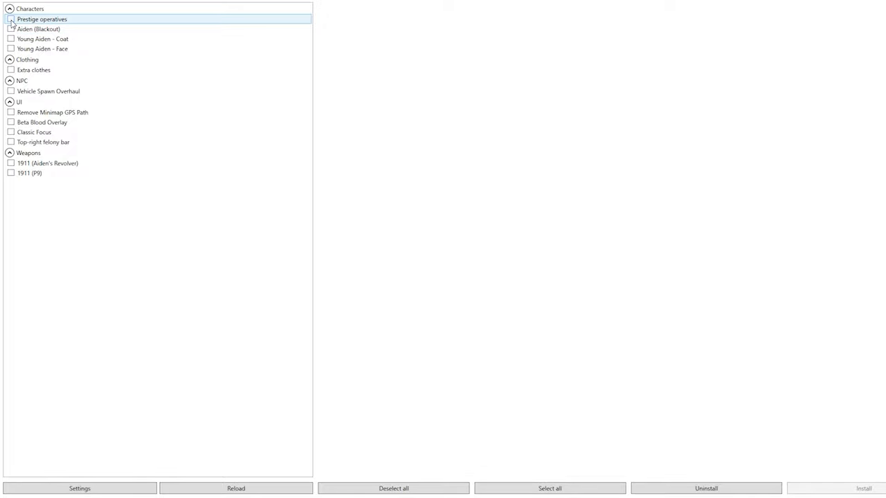
click(11, 19)
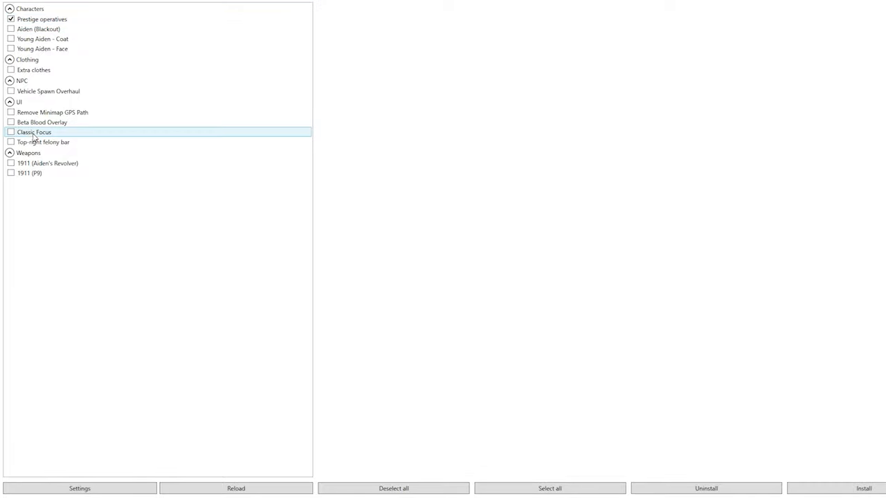
click(11, 69)
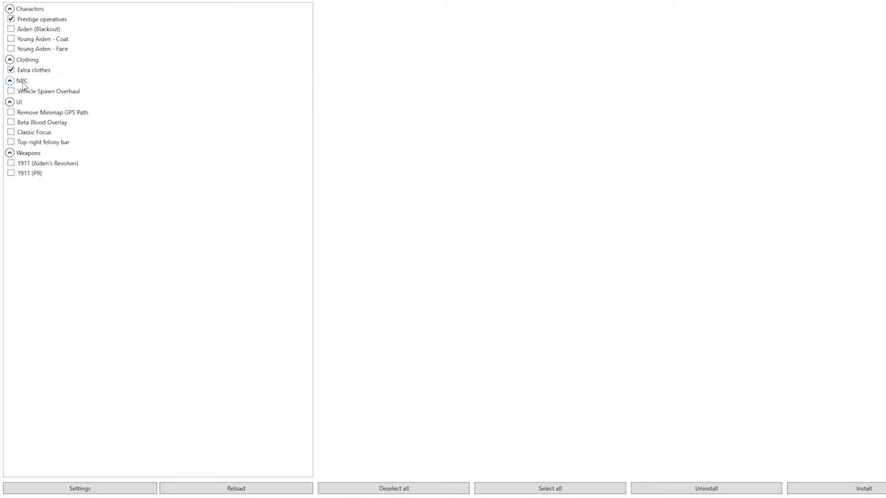
click(864, 488)
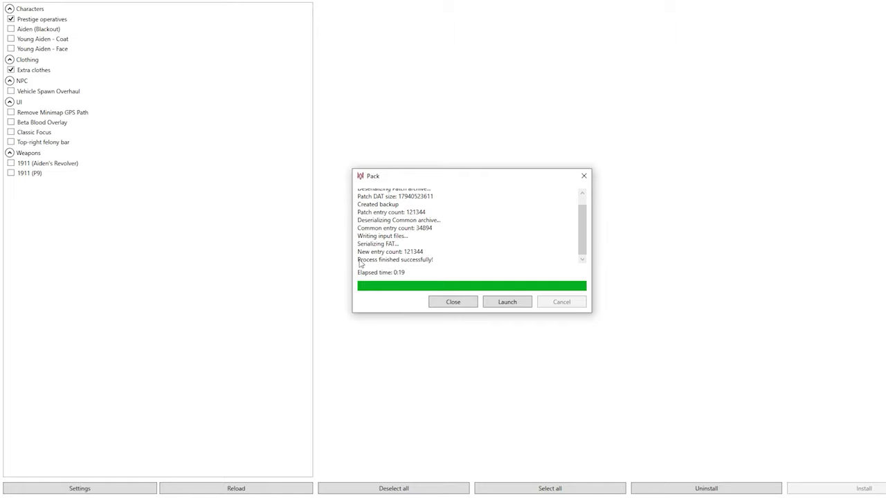
mouse_move(451, 283)
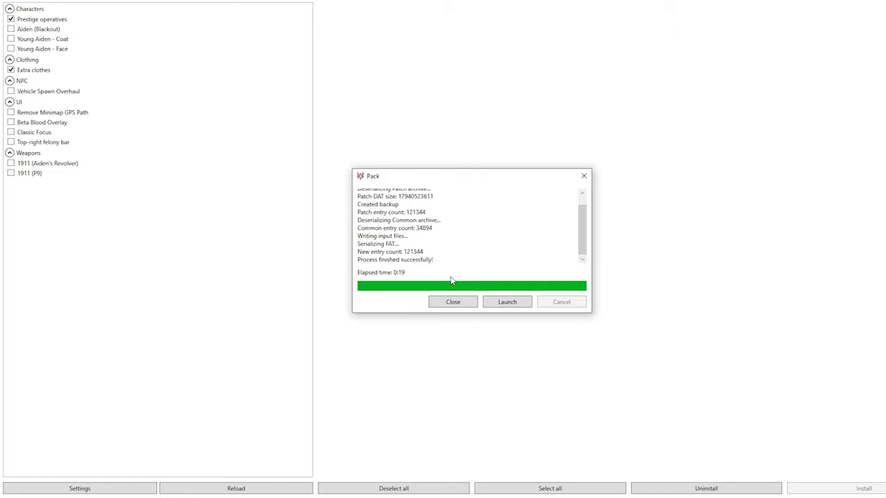
- Close the Pack window after 'Process finished successfully!'
click(453, 302)
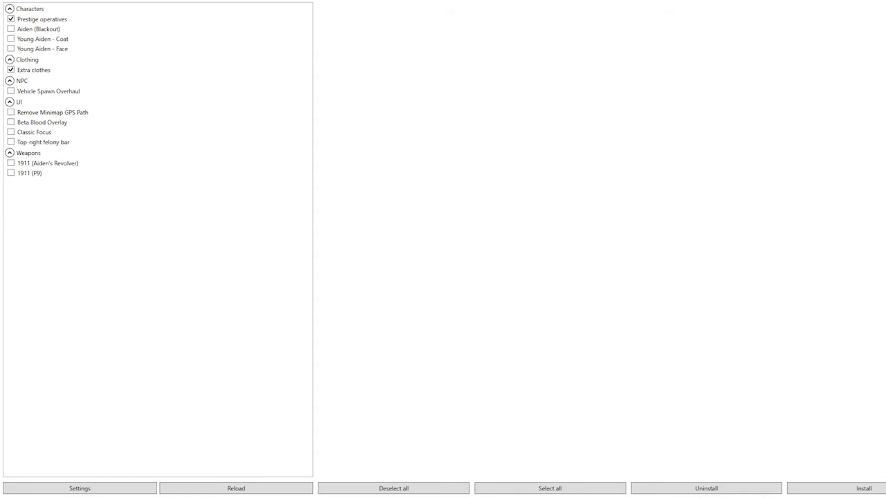